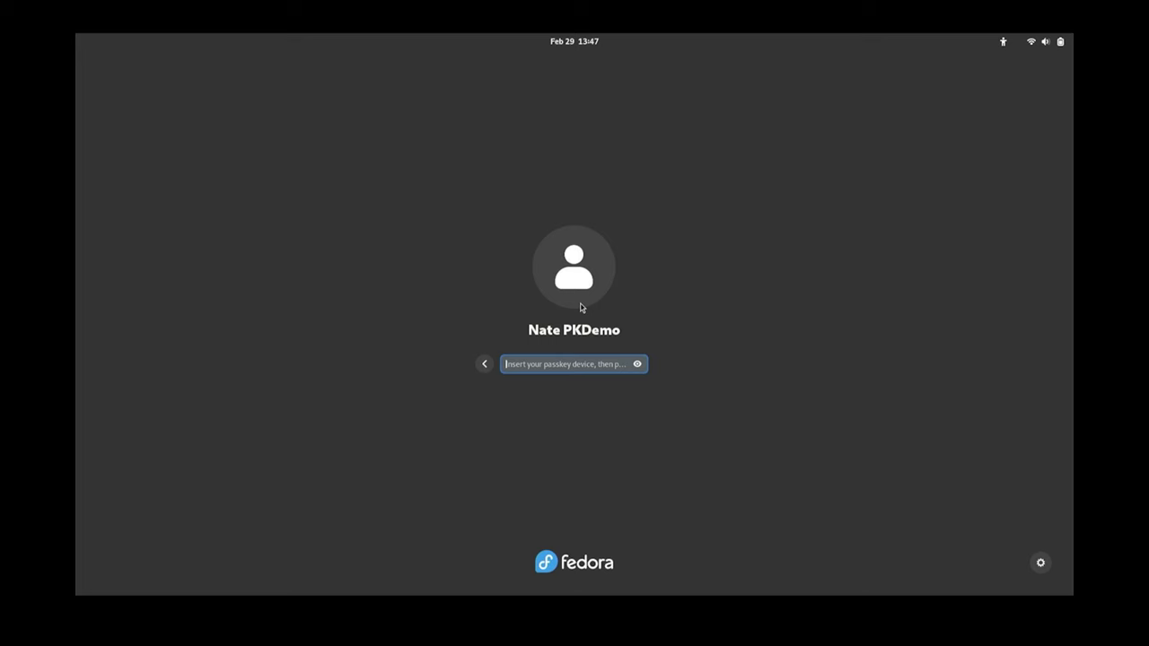
pyautogui.moveTo(567, 375)
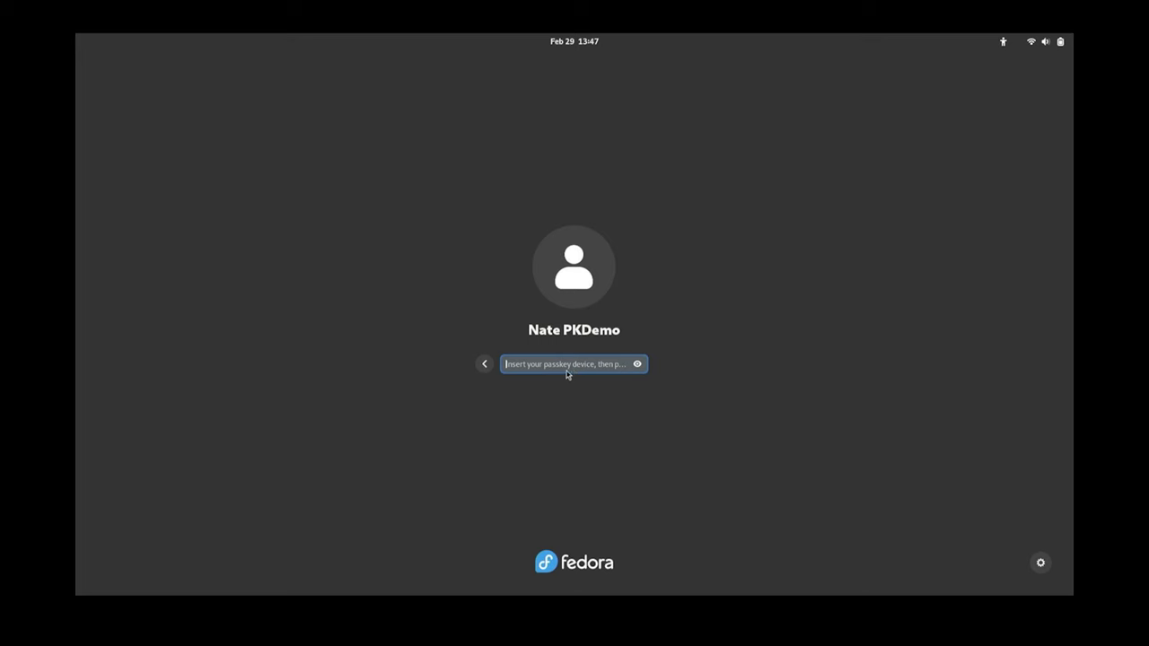